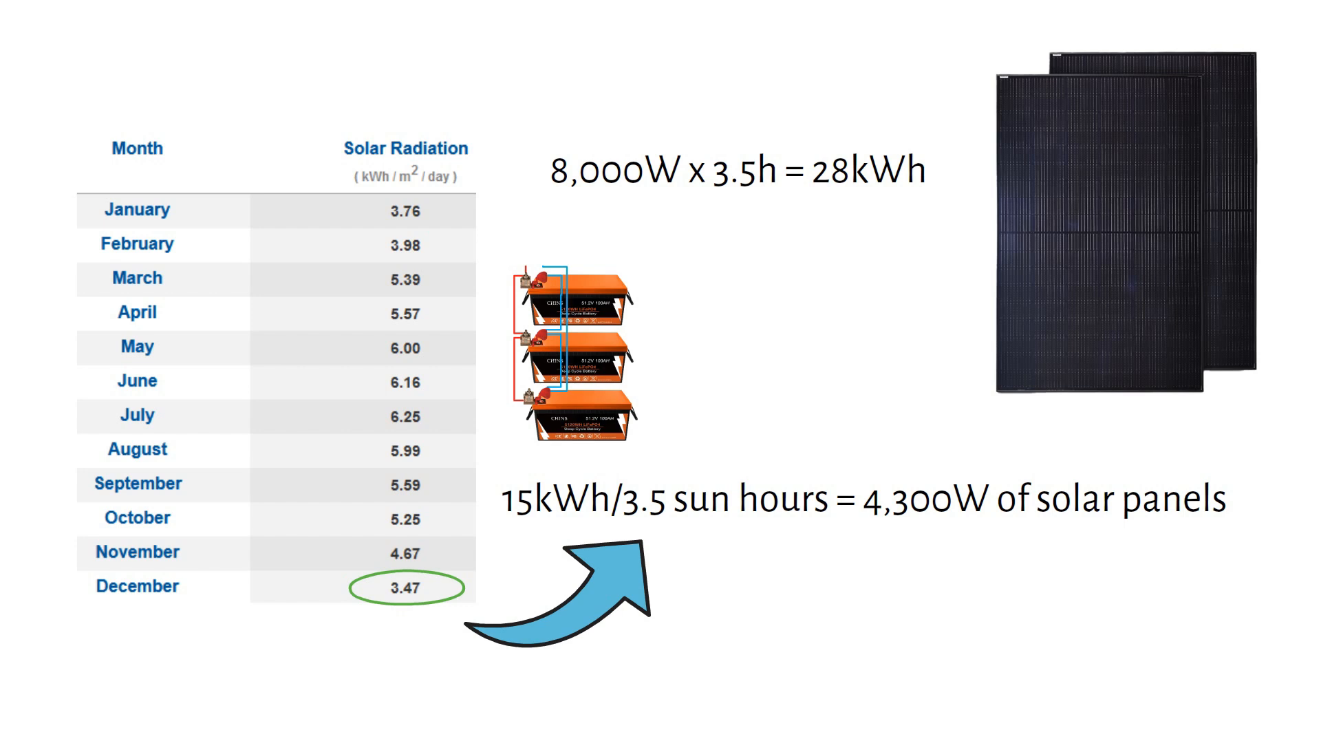
{"action": "scroll", "scroll_direction": "down", "scroll_amount": 3}
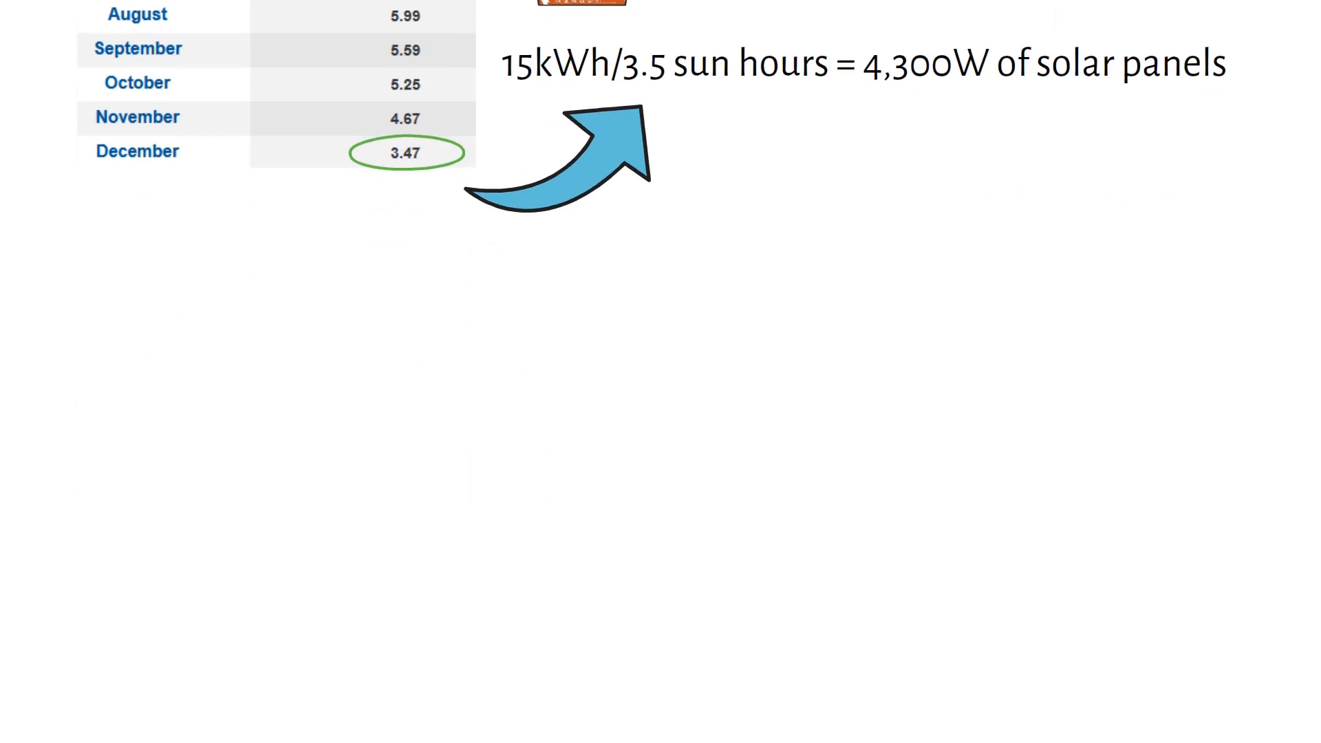